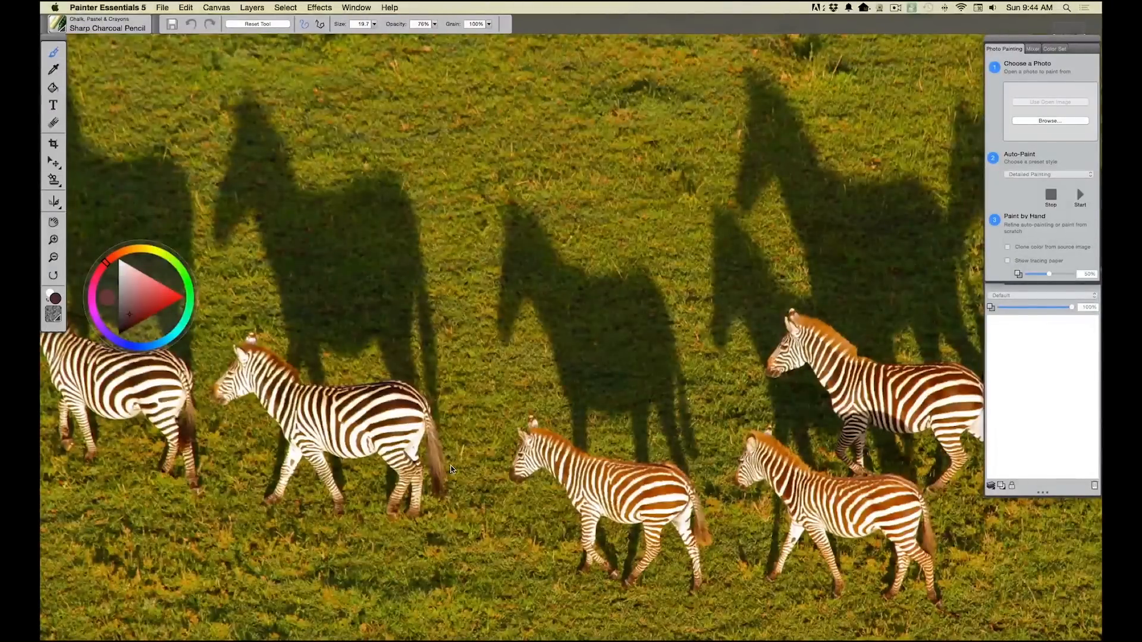
# Create a new image named 'Zebra/Lion' at the default size.
pyautogui.click(163, 7)
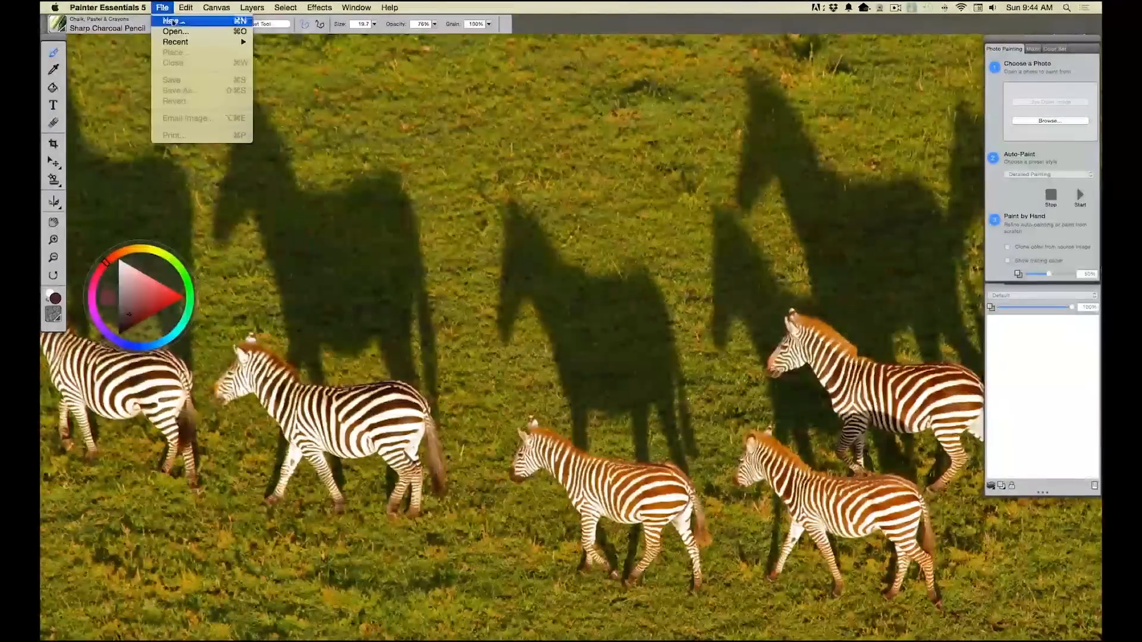
pyautogui.click(170, 20)
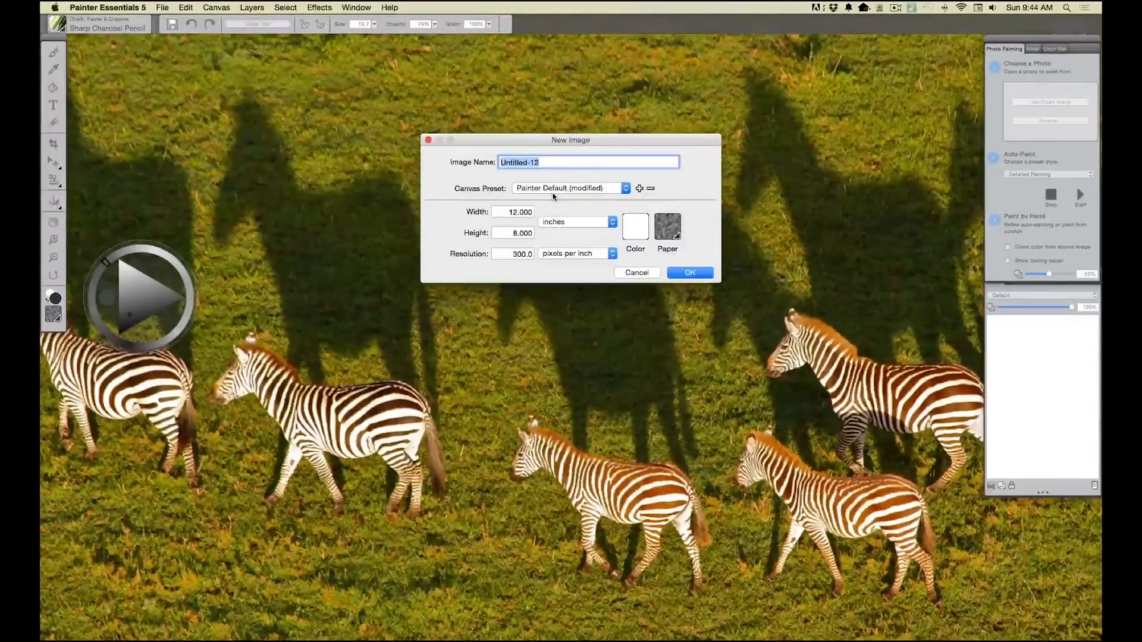
pyautogui.write('Ze')
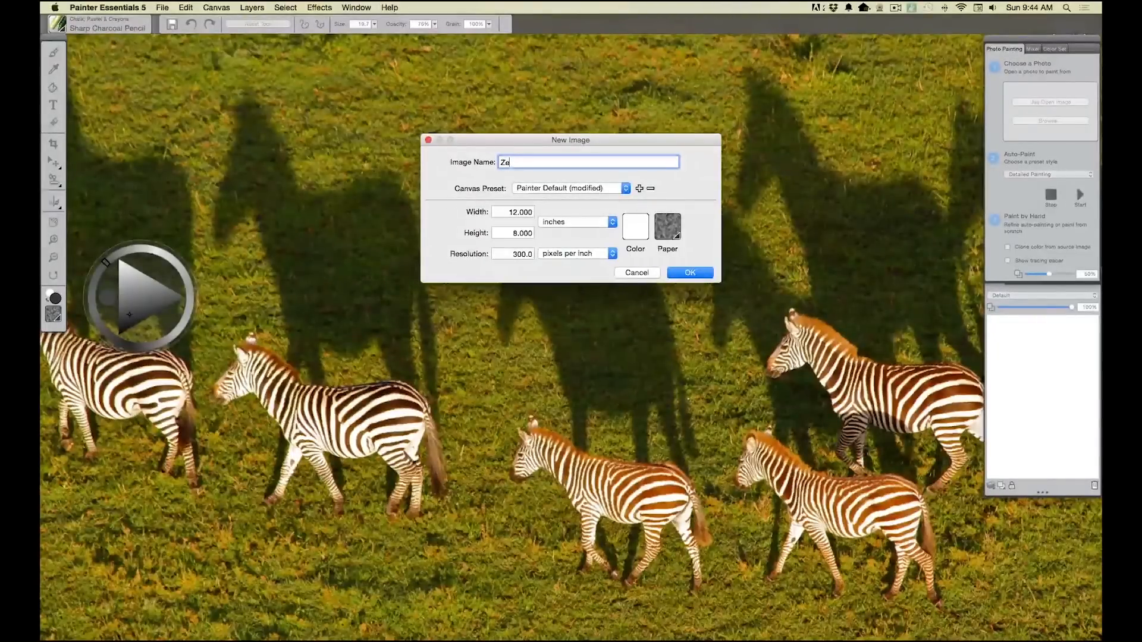
pyautogui.write('bra')
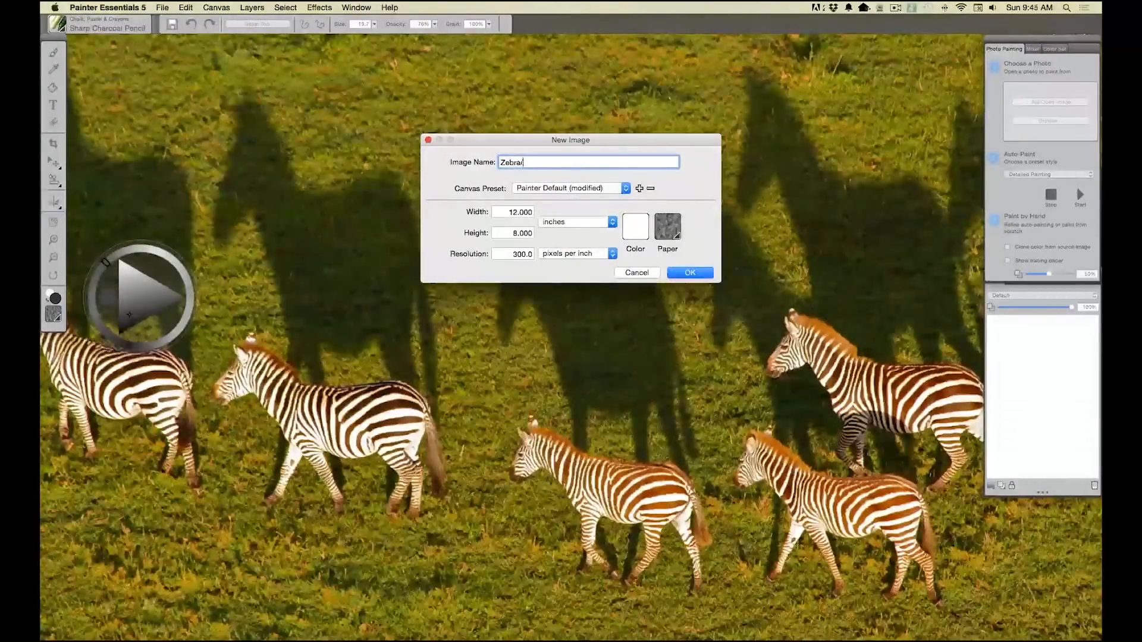
pyautogui.write('/Lion')
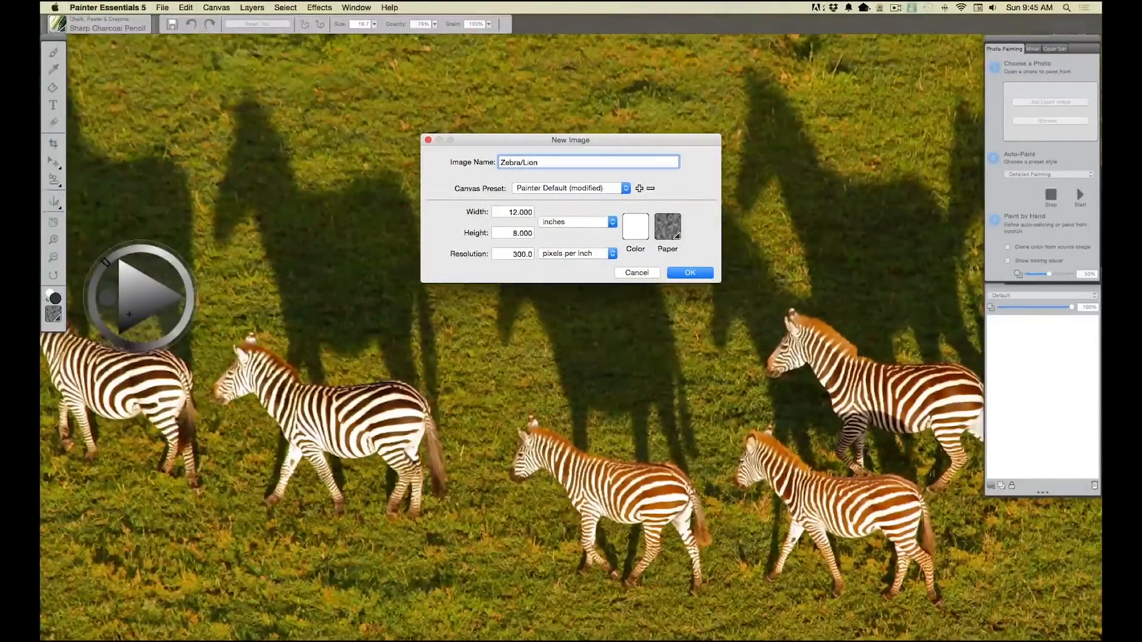
pyautogui.click(689, 271)
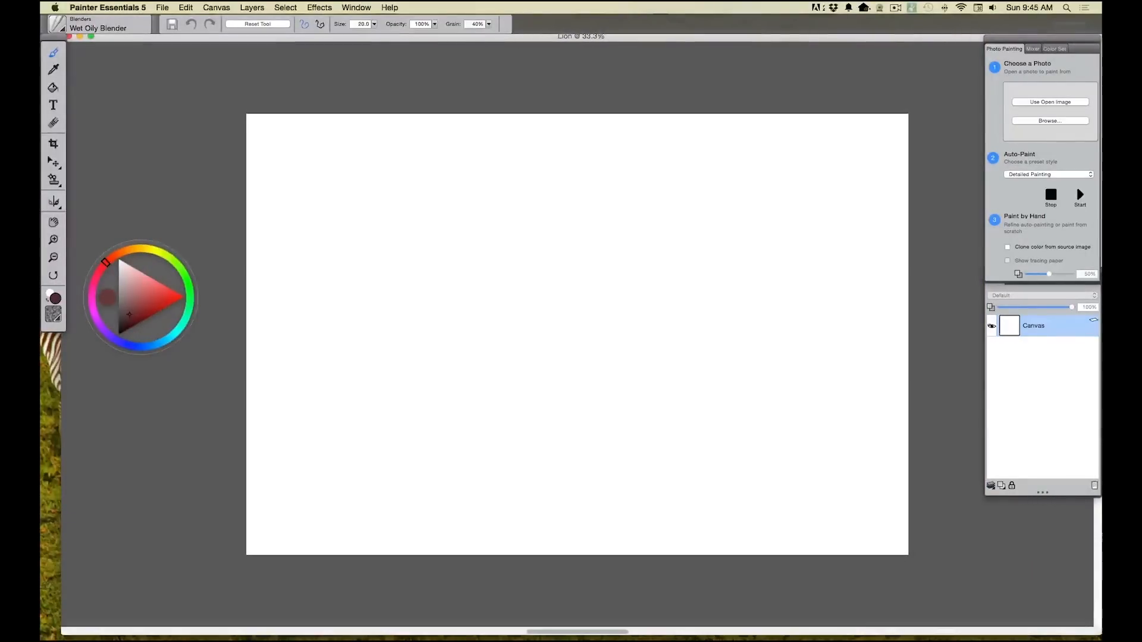
pyautogui.moveTo(1055, 458)
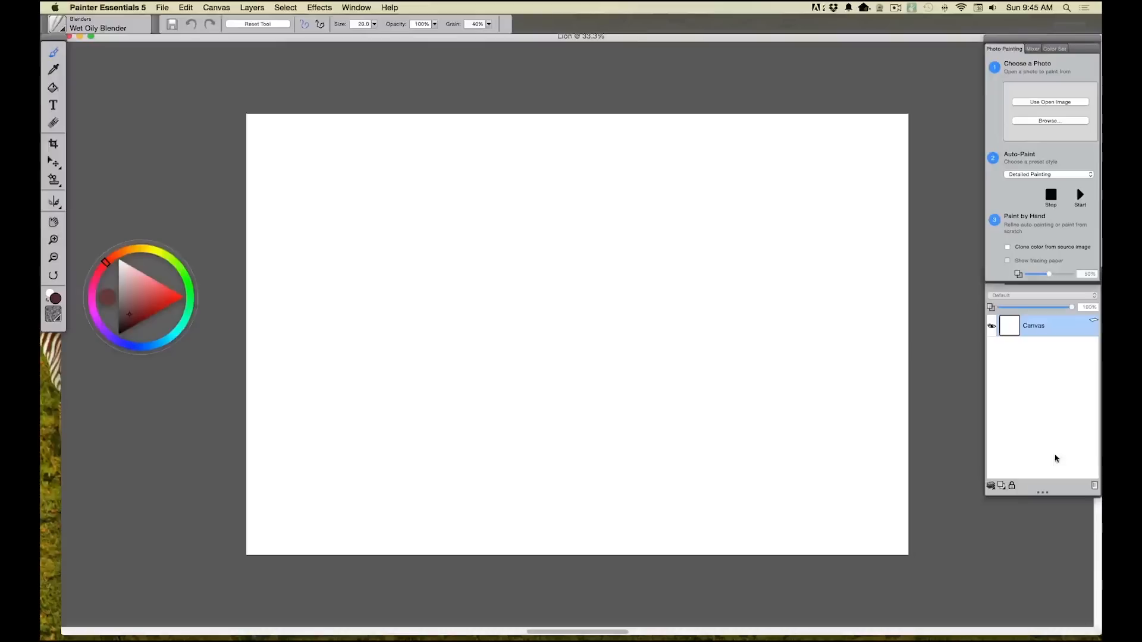
pyautogui.moveTo(1000, 485)
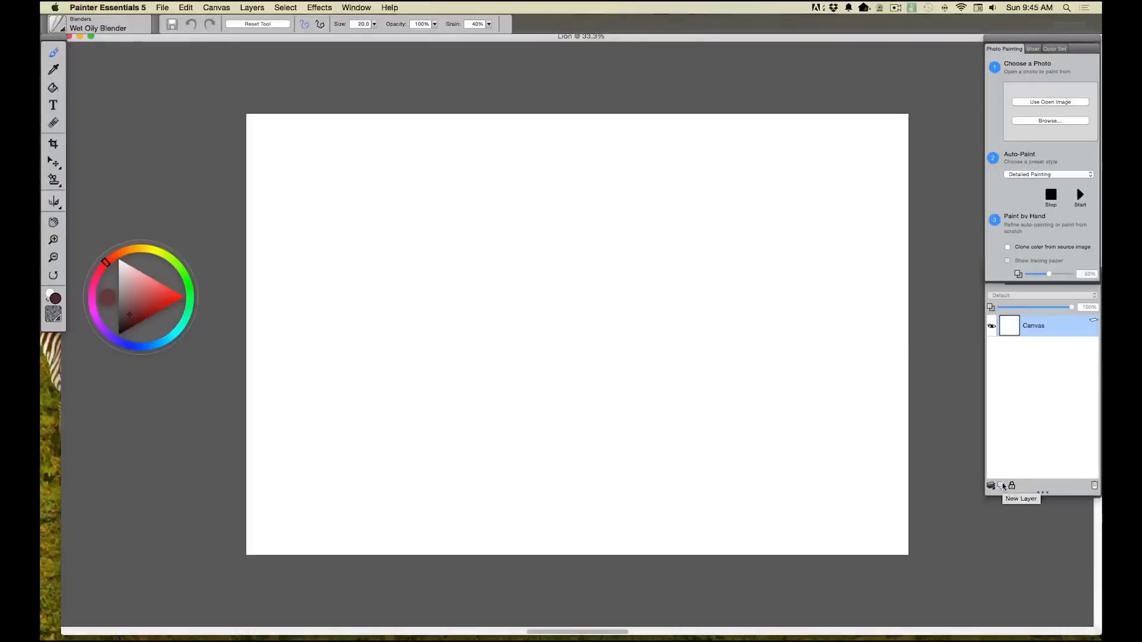
# Add a new empty layer, Layer 1, above the canvas.
pyautogui.click(1000, 485)
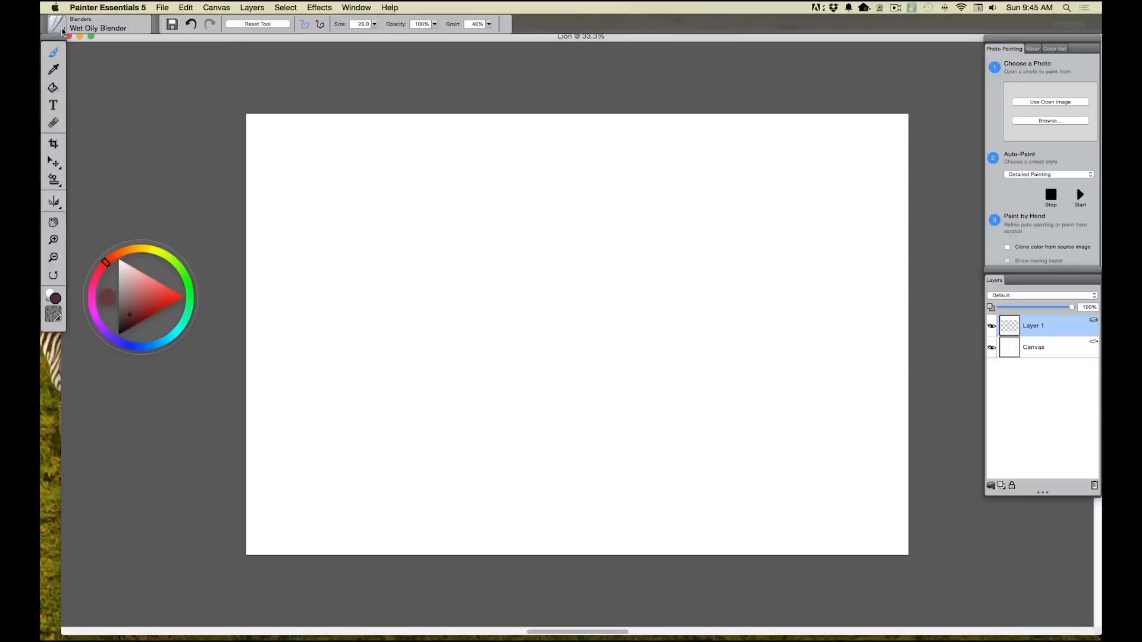
# Select the Sharp Charcoal Pencil from Chalk, Pastel & Crayons as the active brush.
pyautogui.click(98, 27)
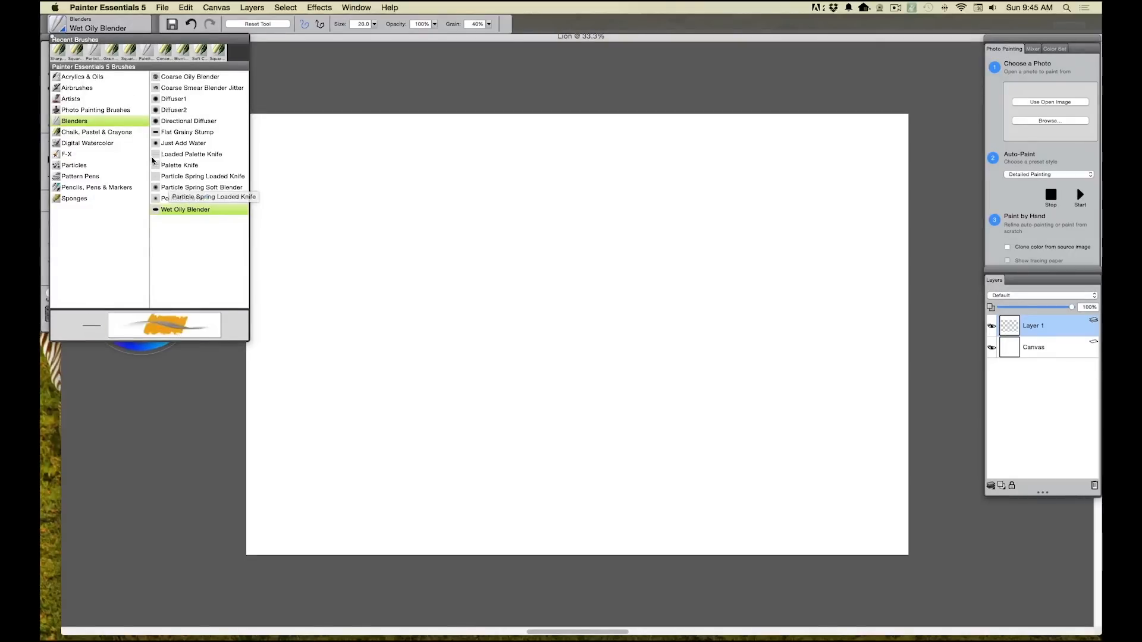
pyautogui.click(96, 132)
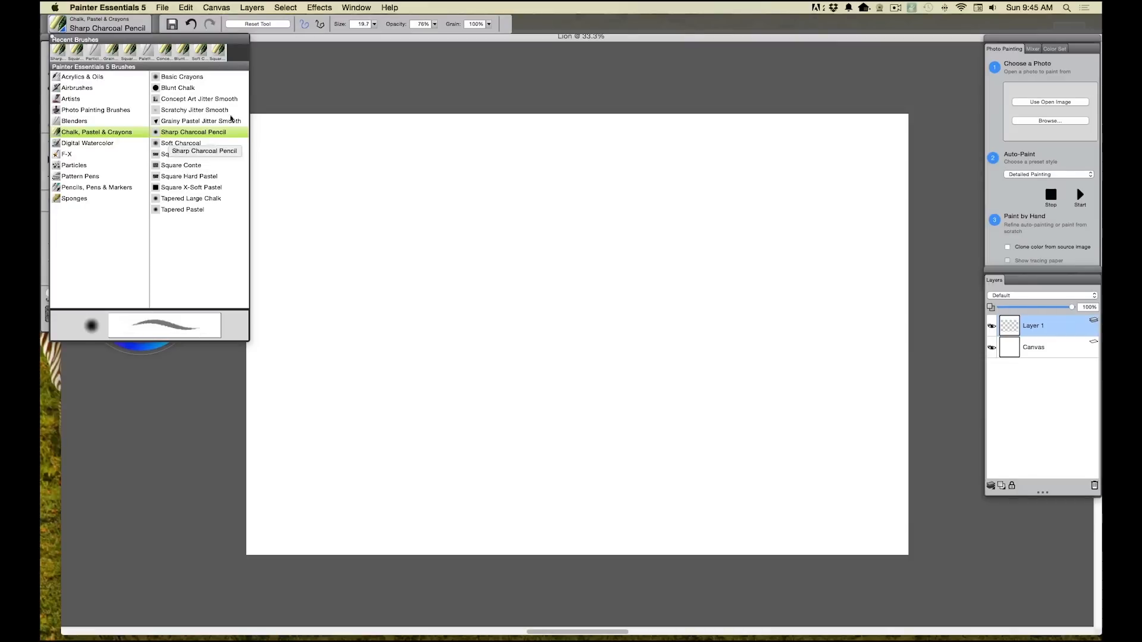
pyautogui.click(193, 132)
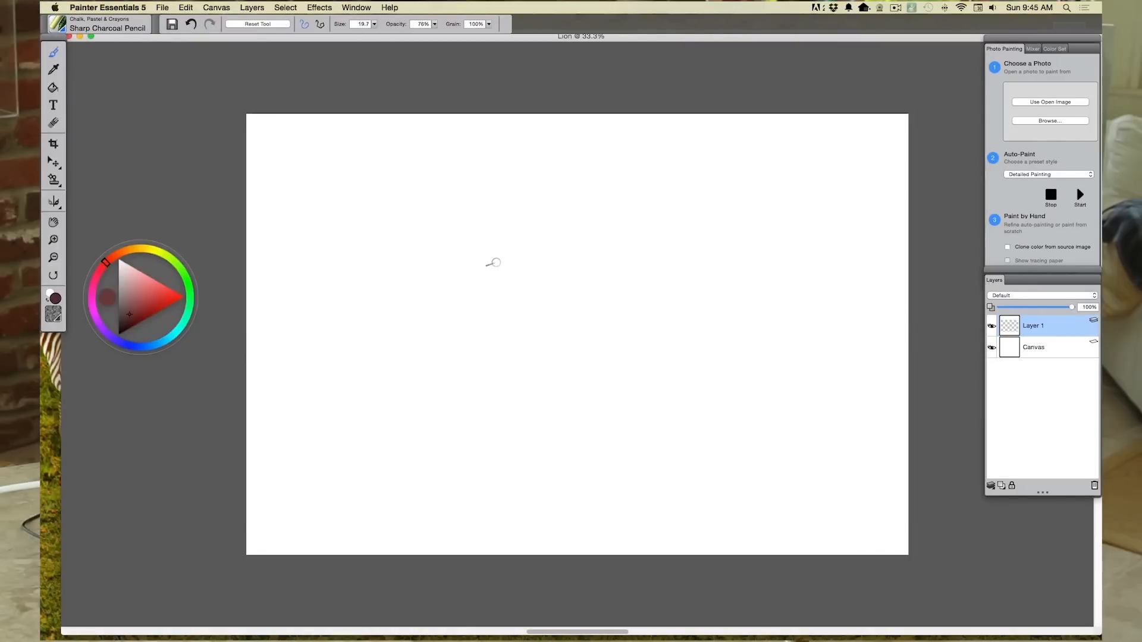
pyautogui.moveTo(553, 354)
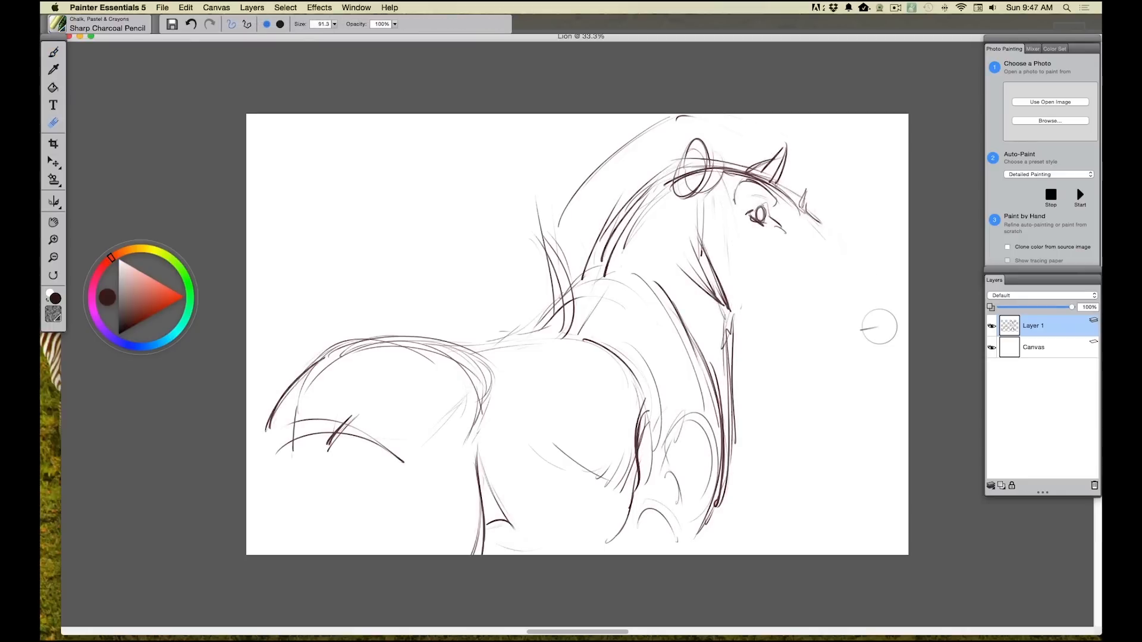
# Resume the charcoal pencil to define the lion's face, mouth and body musculature.
pyautogui.click(52, 51)
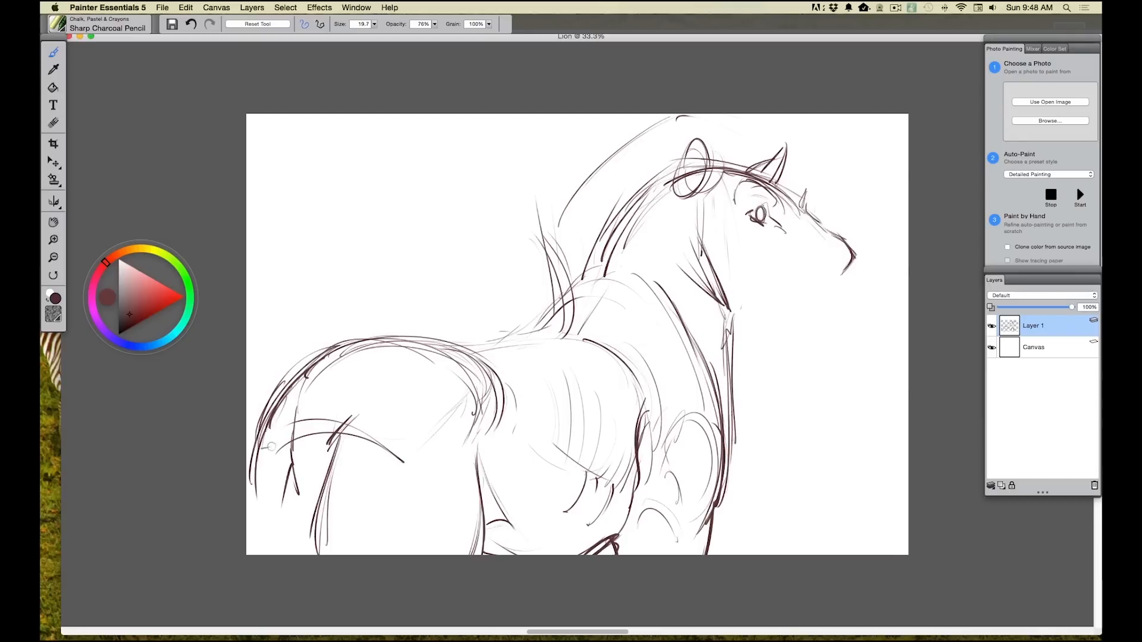
pyautogui.moveTo(240, 487)
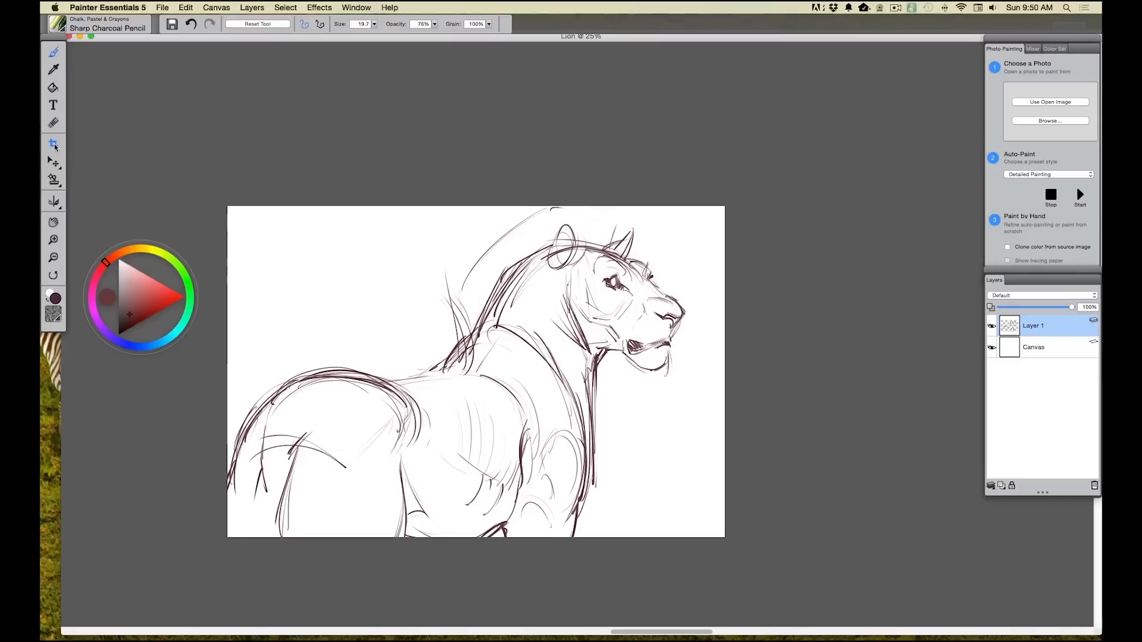
# Lasso the lion's head, nudge it toward the neck, then deselect it.
pyautogui.click(52, 163)
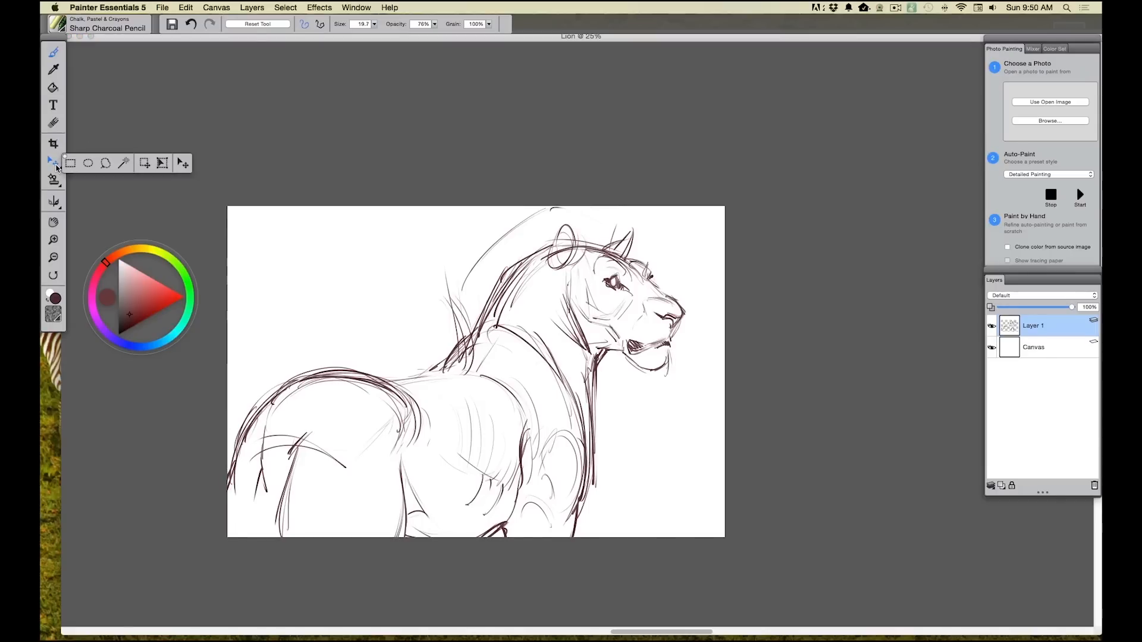
pyautogui.click(52, 162)
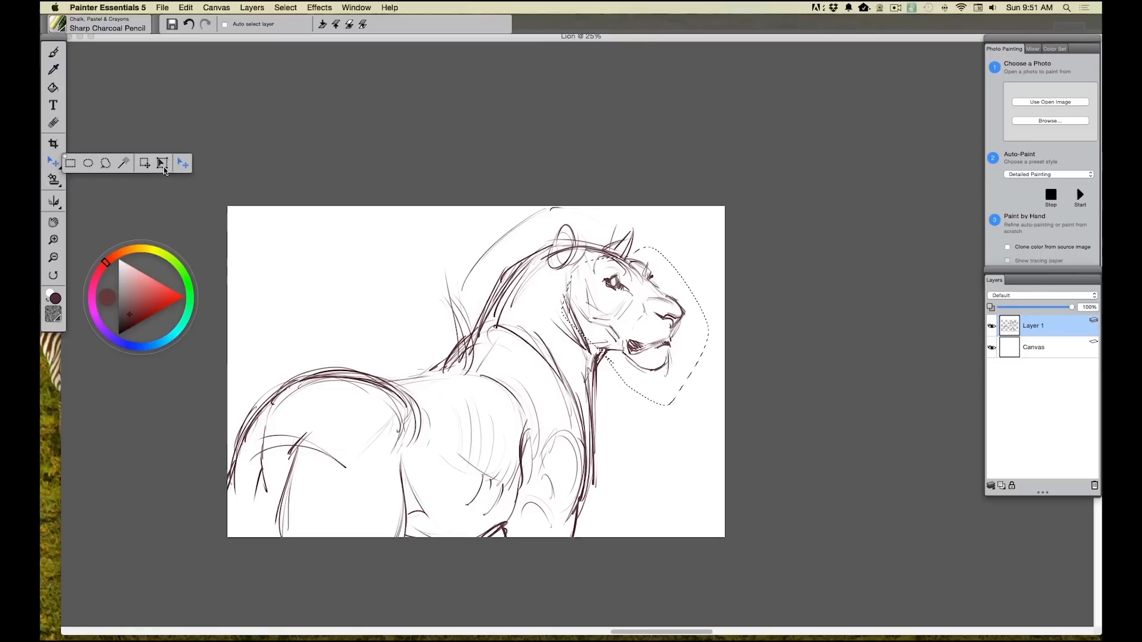
pyautogui.click(182, 163)
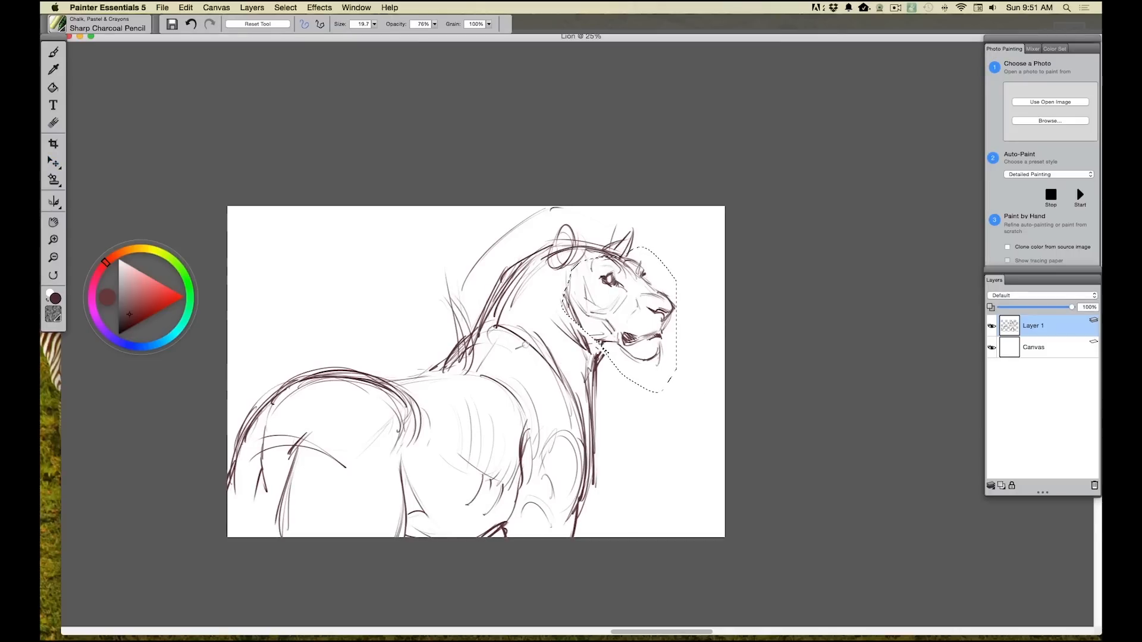
pyautogui.click(284, 7)
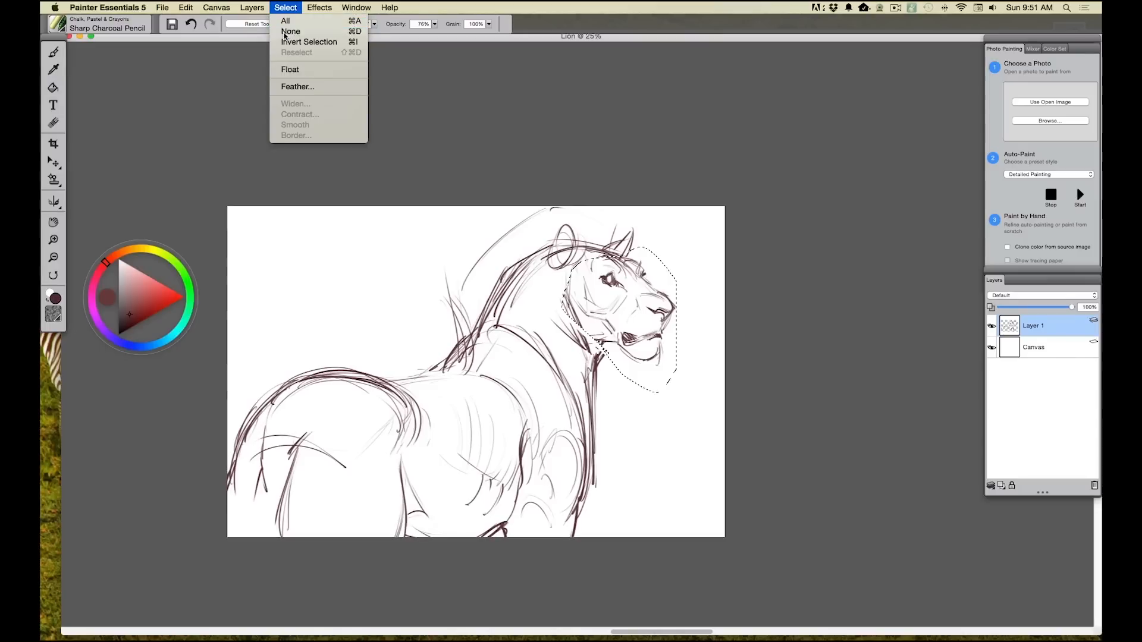
pyautogui.click(290, 31)
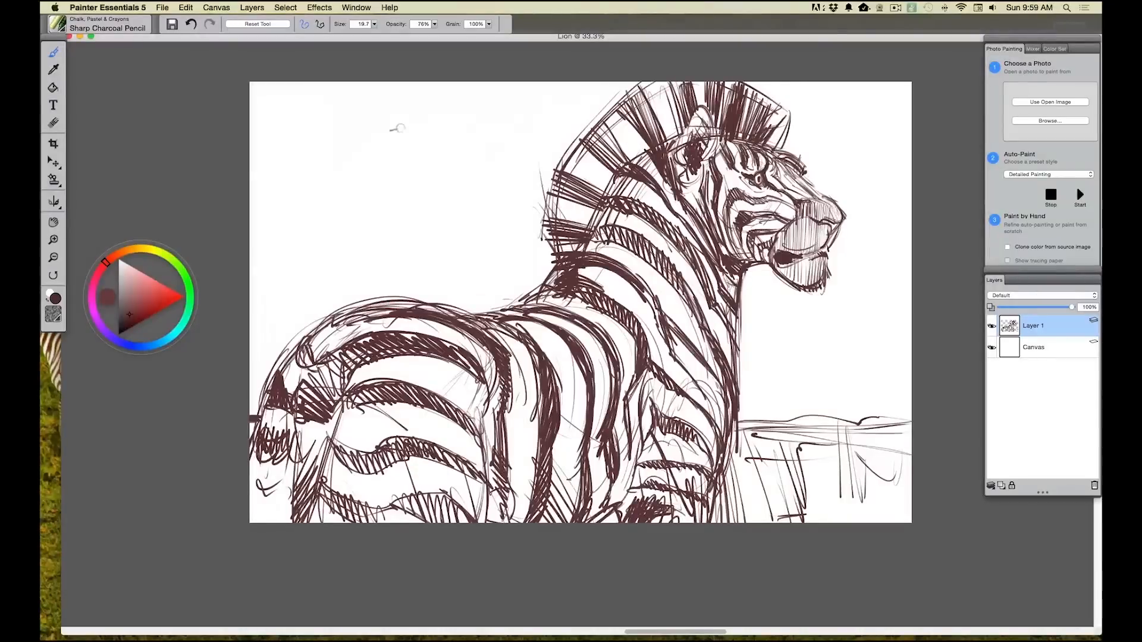
pyautogui.moveTo(408, 276)
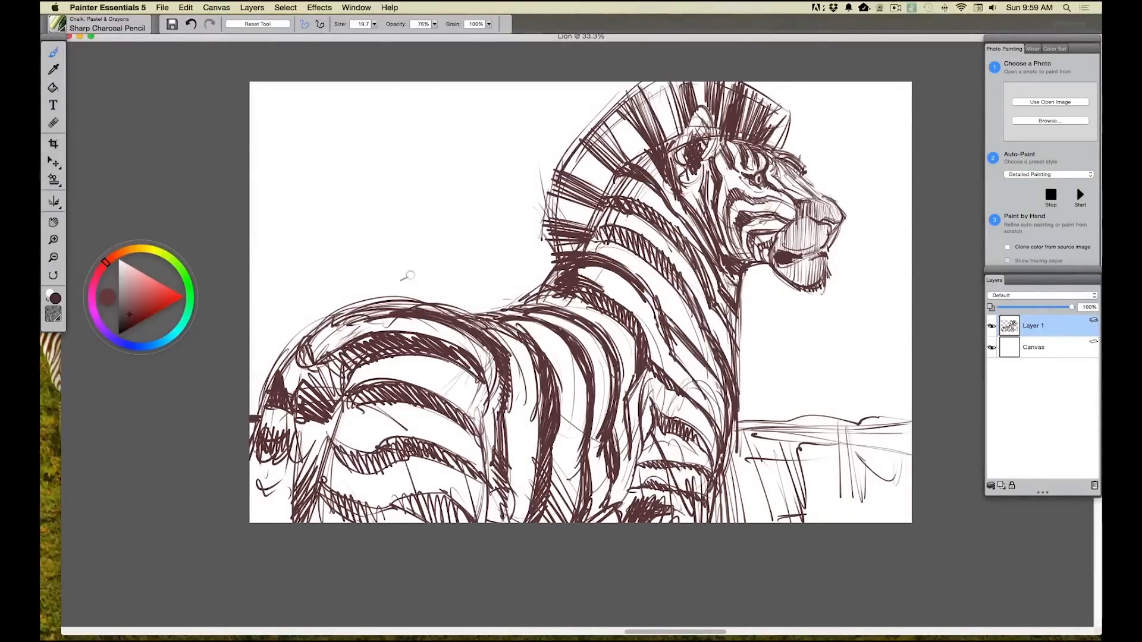